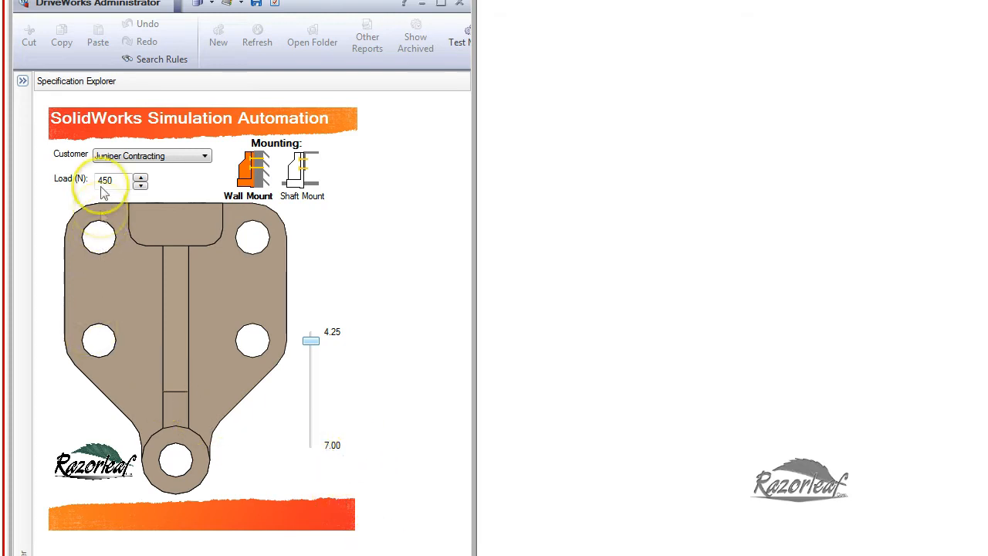
Enter a 500 N load and select the shaft mounting image
{"action": "type", "text": "50"}
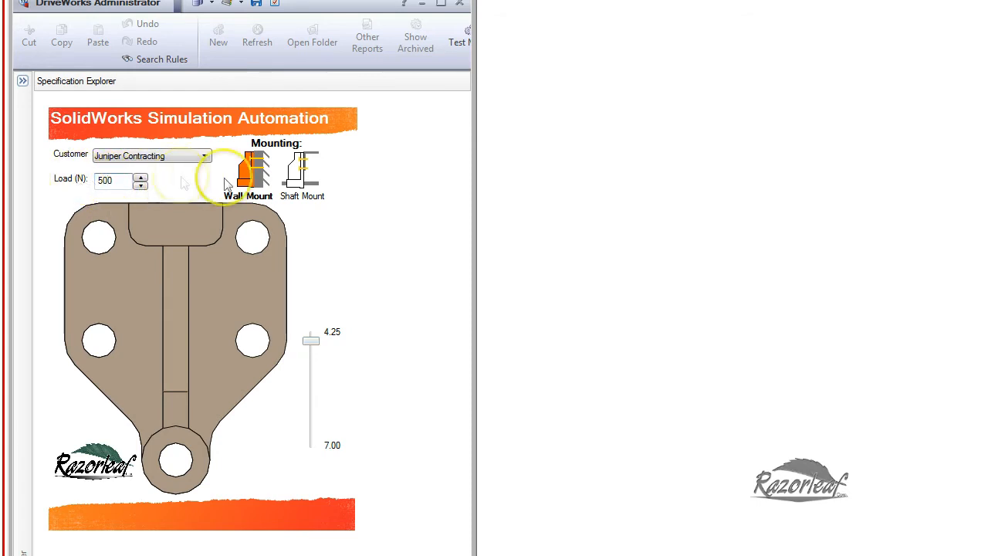
{"action": "left_click", "coordinate": [300, 170]}
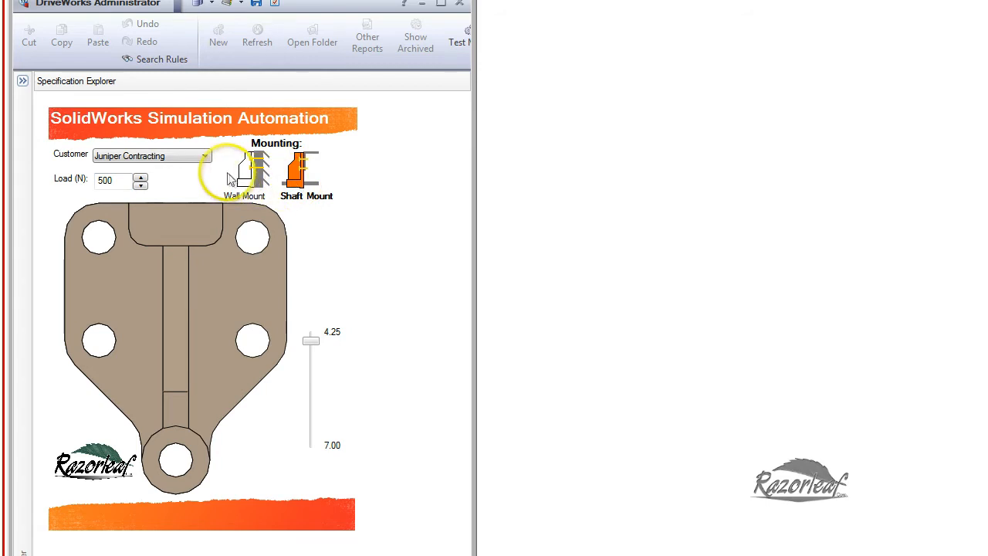
{"action": "left_click", "coordinate": [244, 170]}
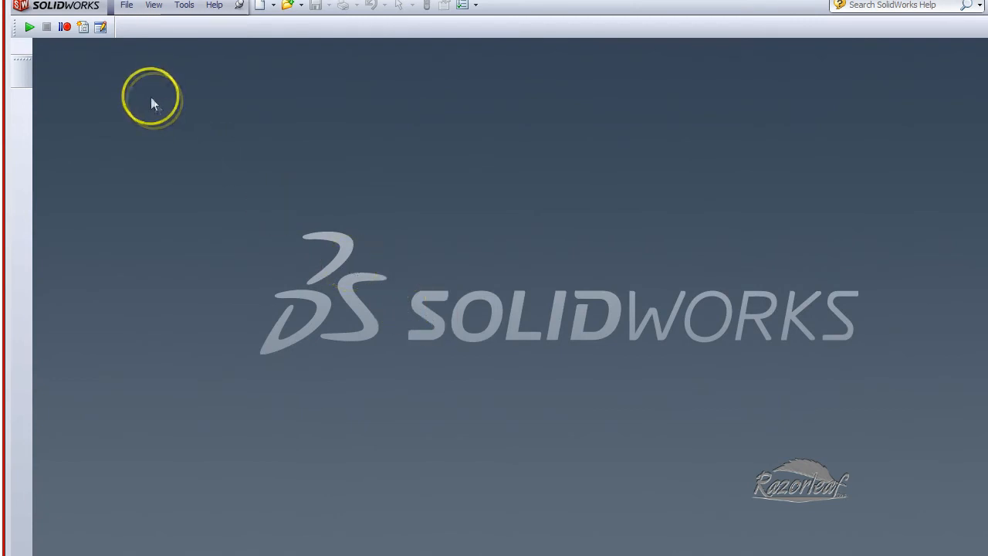
Open the recent drawing Bracket SolidWorks Simulation 0056.SLDDRW
{"action": "left_click", "coordinate": [127, 6]}
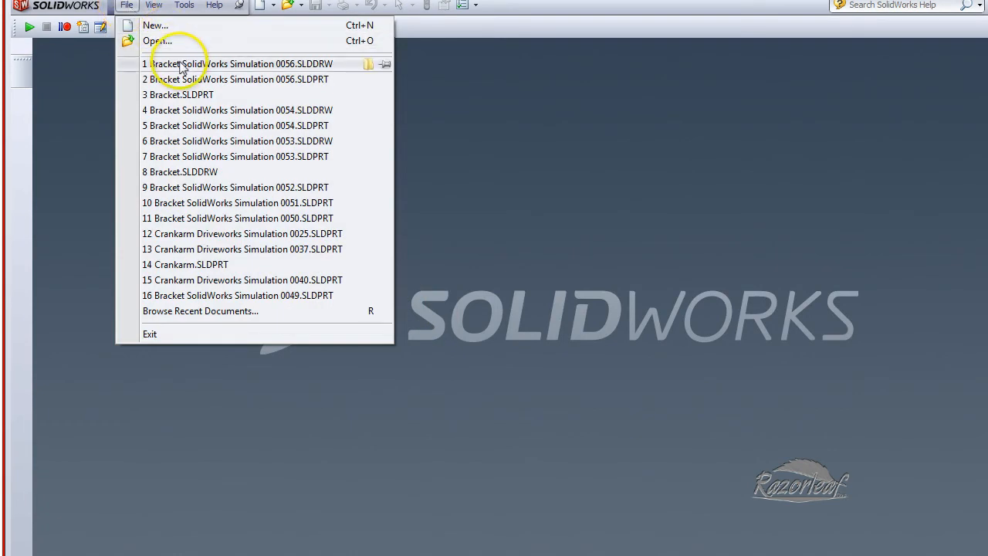
{"action": "left_click", "coordinate": [246, 63]}
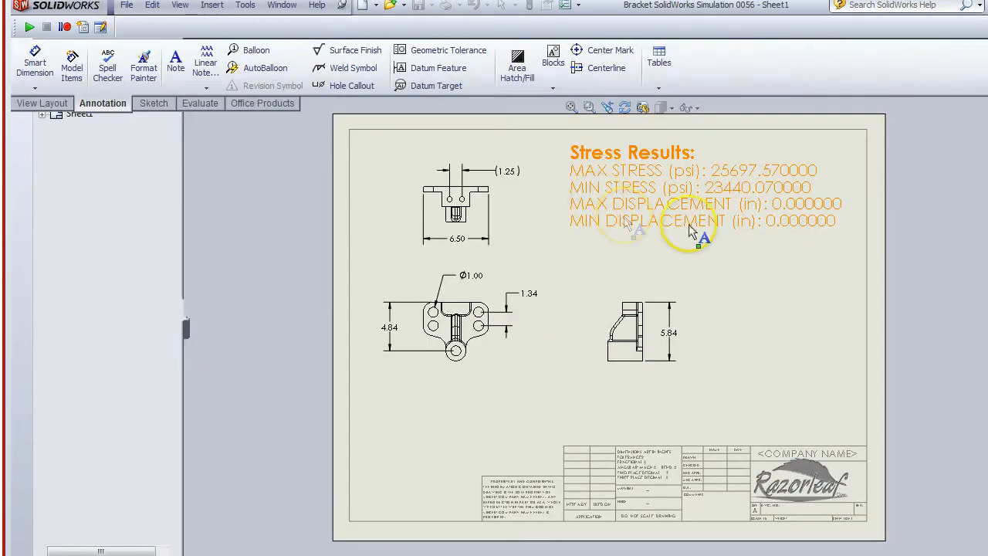